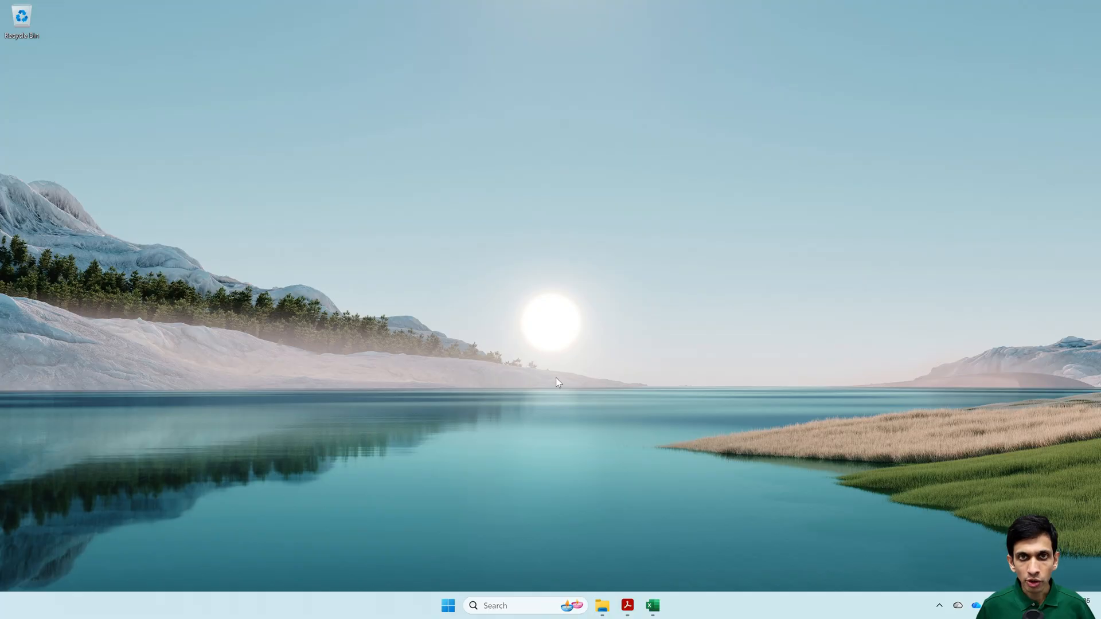
# - Run a quick web search in the browser to test the connection, then close the browser
pyautogui.click(447, 606)
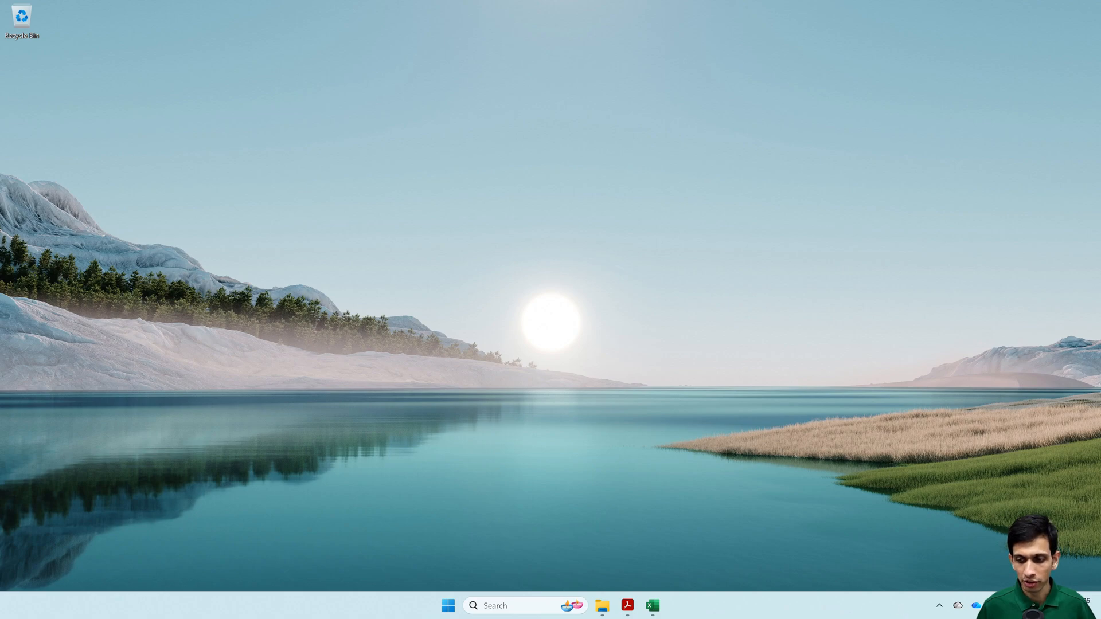
pyautogui.click(975, 606)
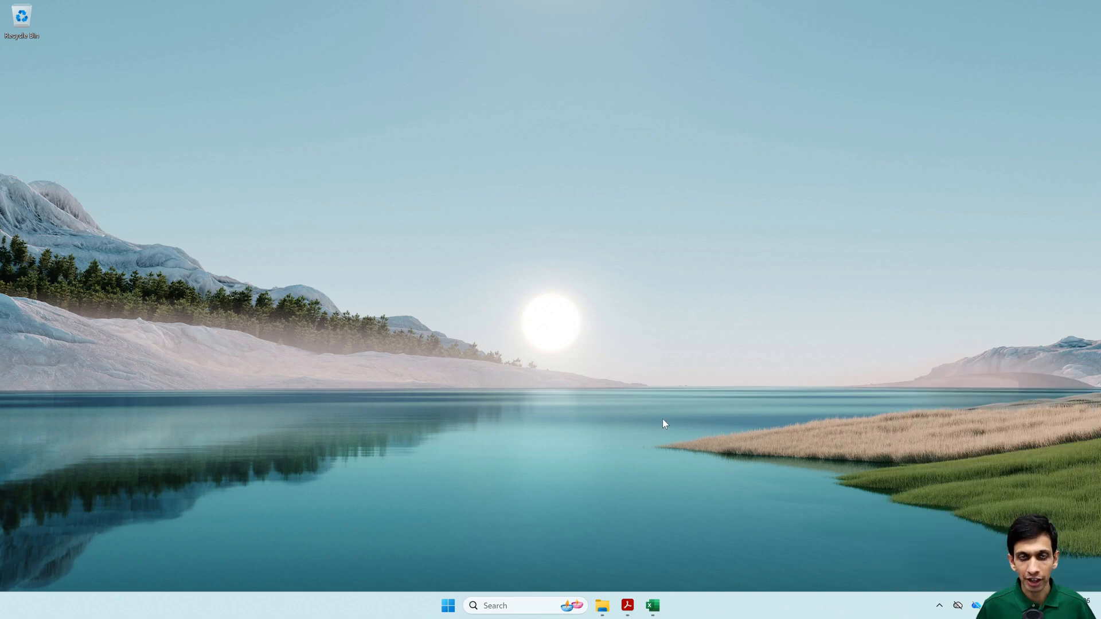
pyautogui.click(447, 606)
pyautogui.write('a')
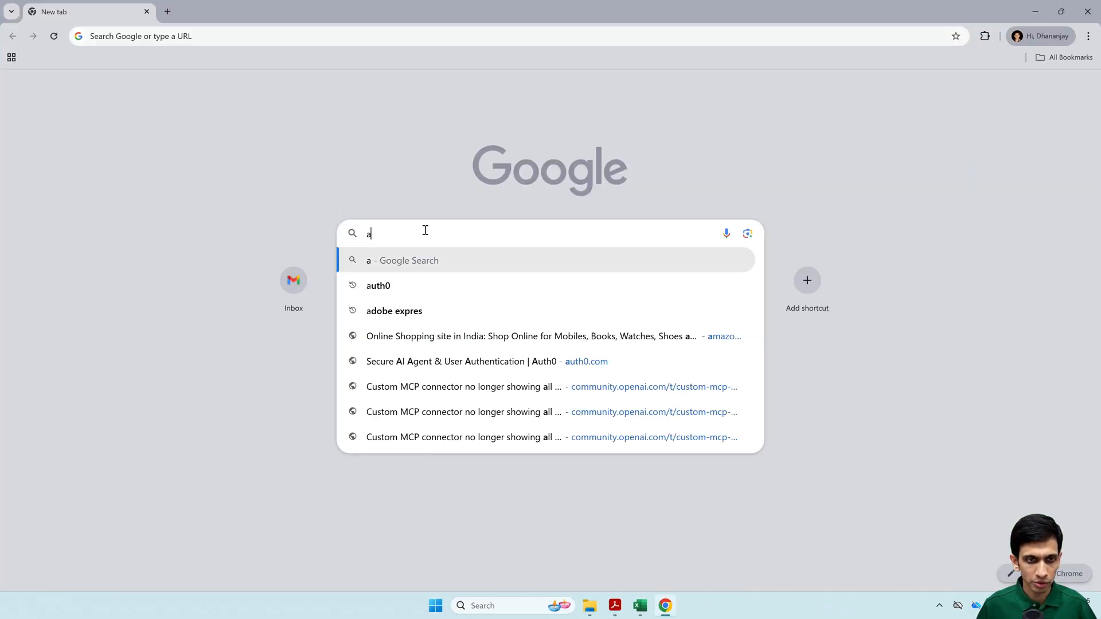
pyautogui.press('Return')
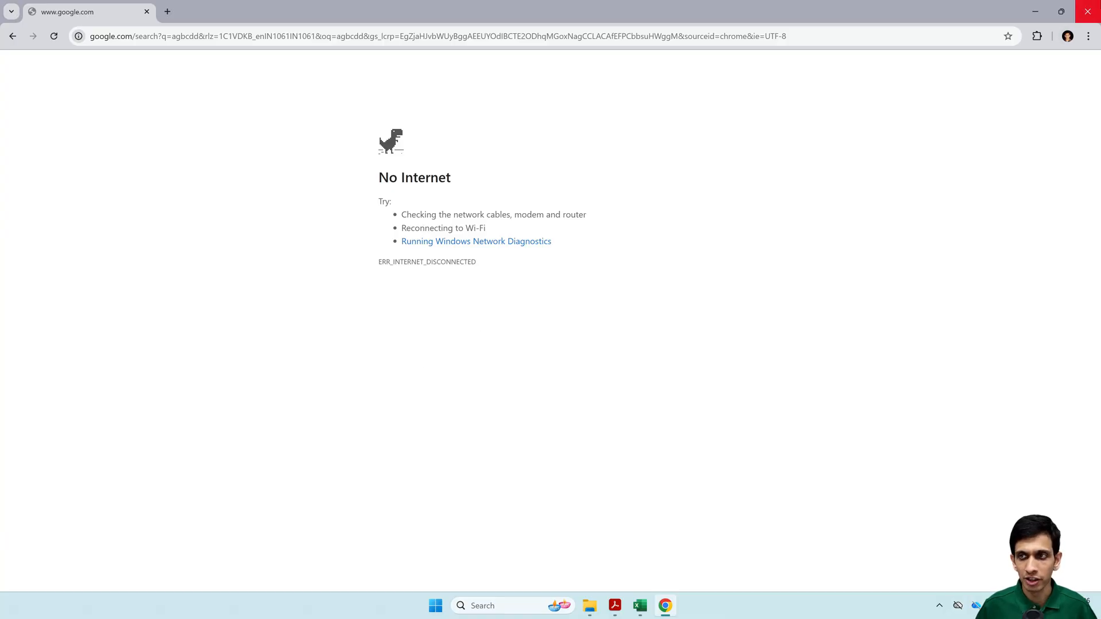
pyautogui.click(1088, 11)
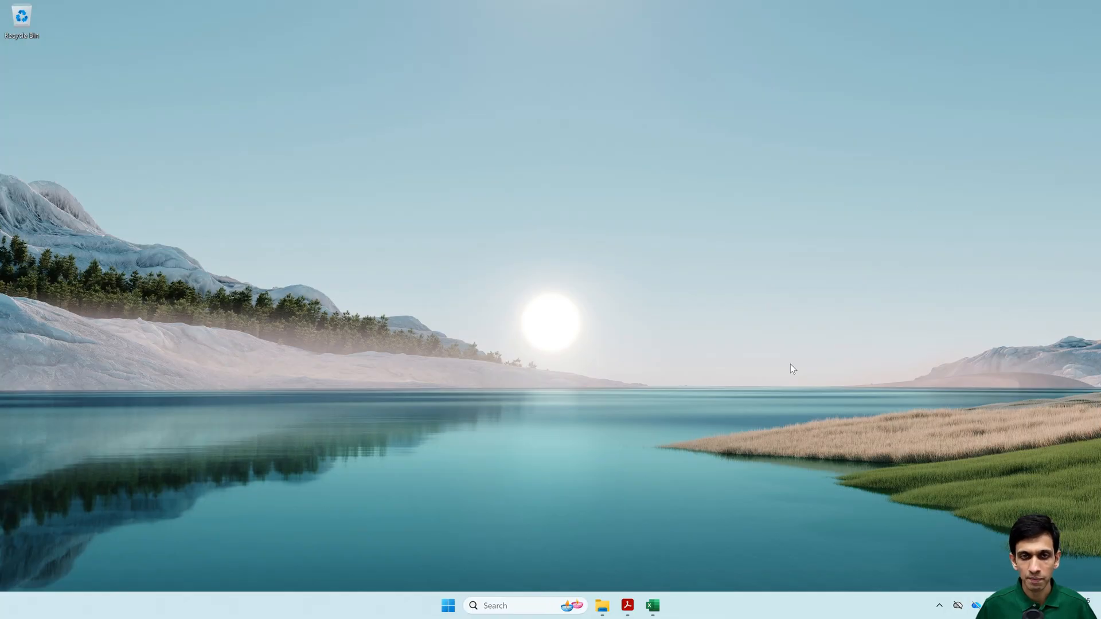
pyautogui.click(448, 606)
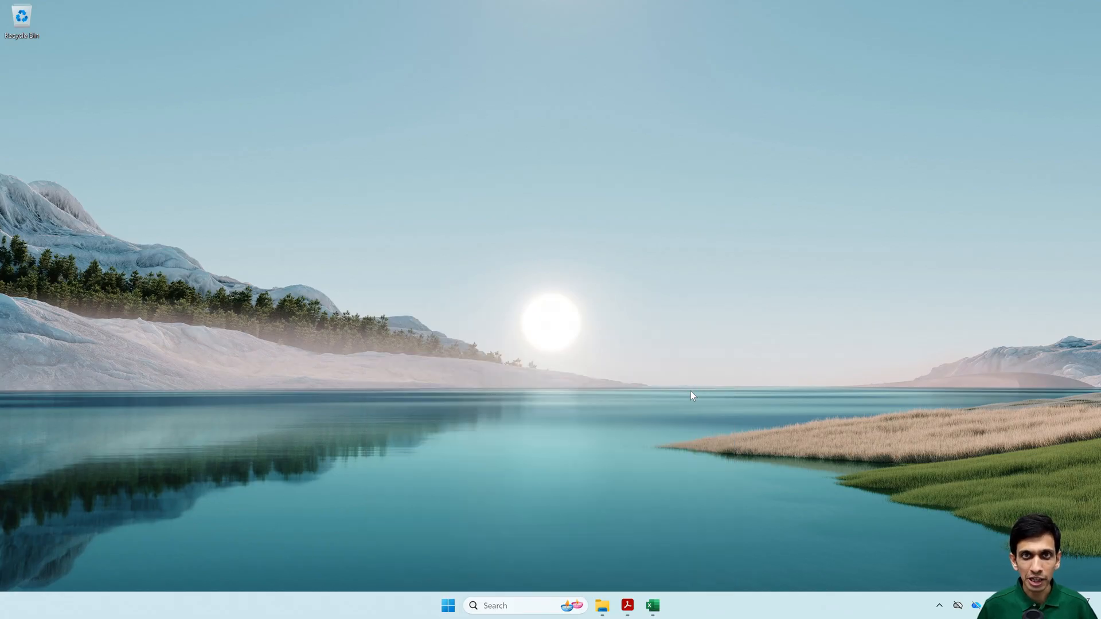
# - Launch LM Studio and start a new empty chat in the Chats sidebar
pyautogui.click(666, 605)
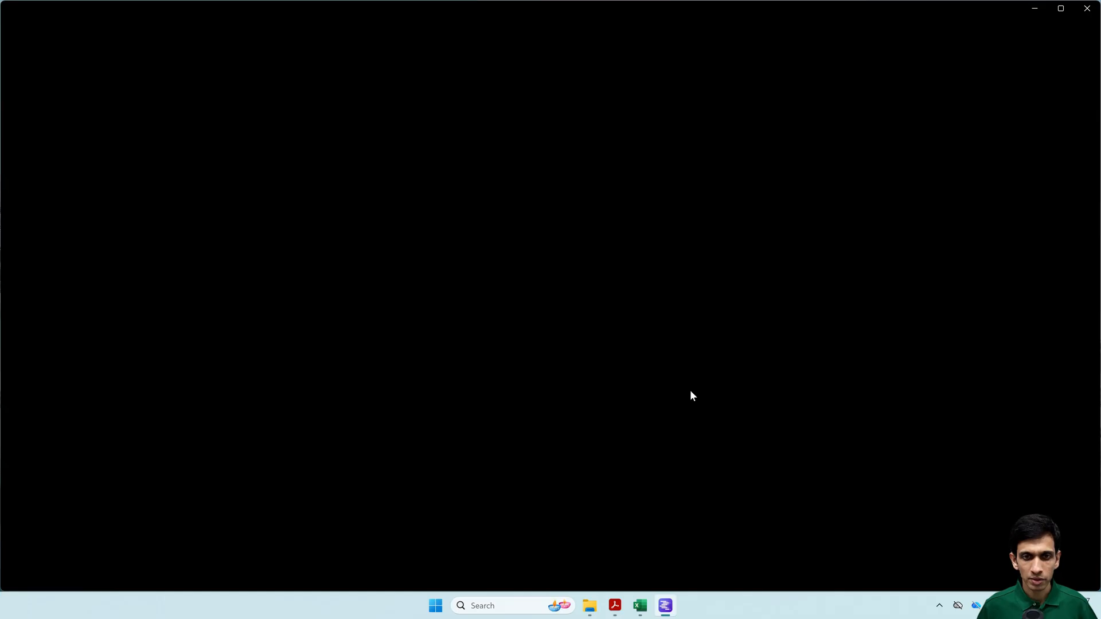
pyautogui.click(665, 606)
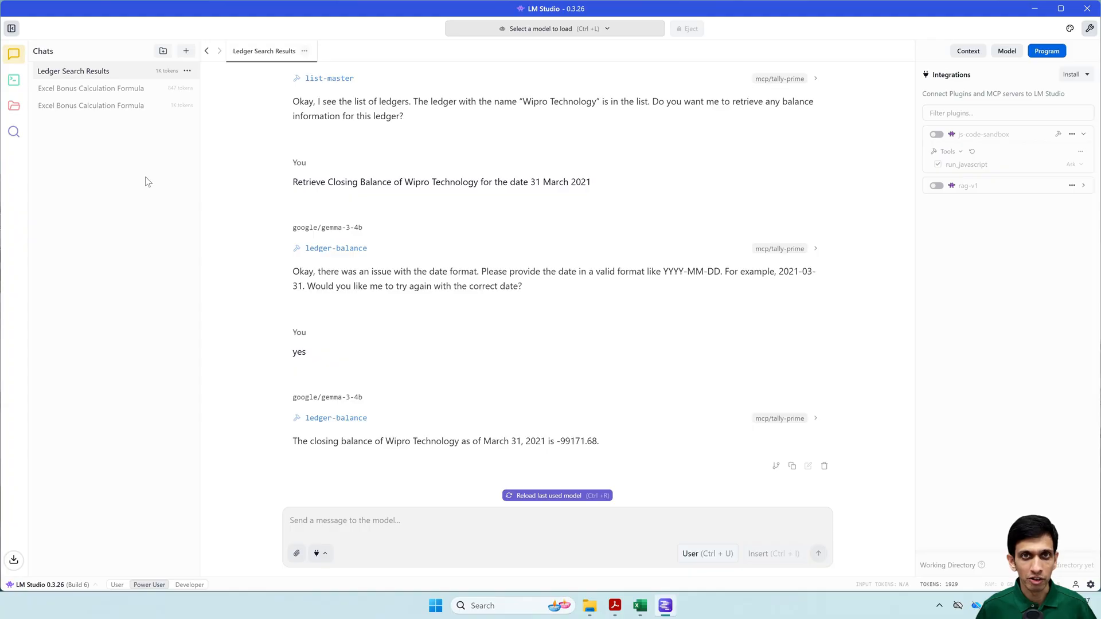
pyautogui.moveTo(14, 132)
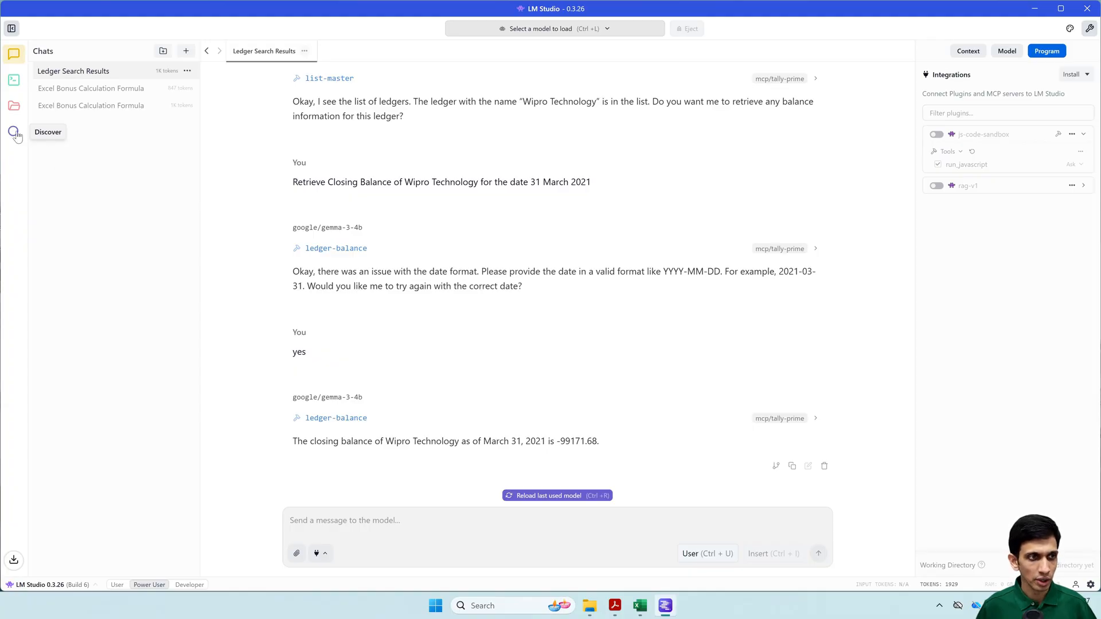
pyautogui.click(13, 132)
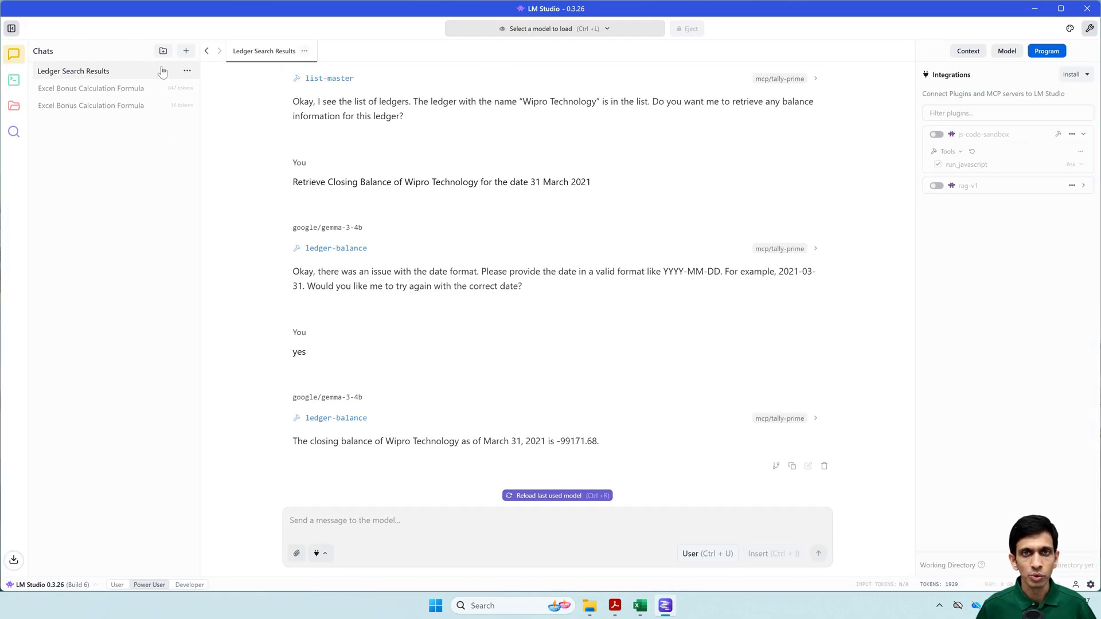
pyautogui.click(186, 51)
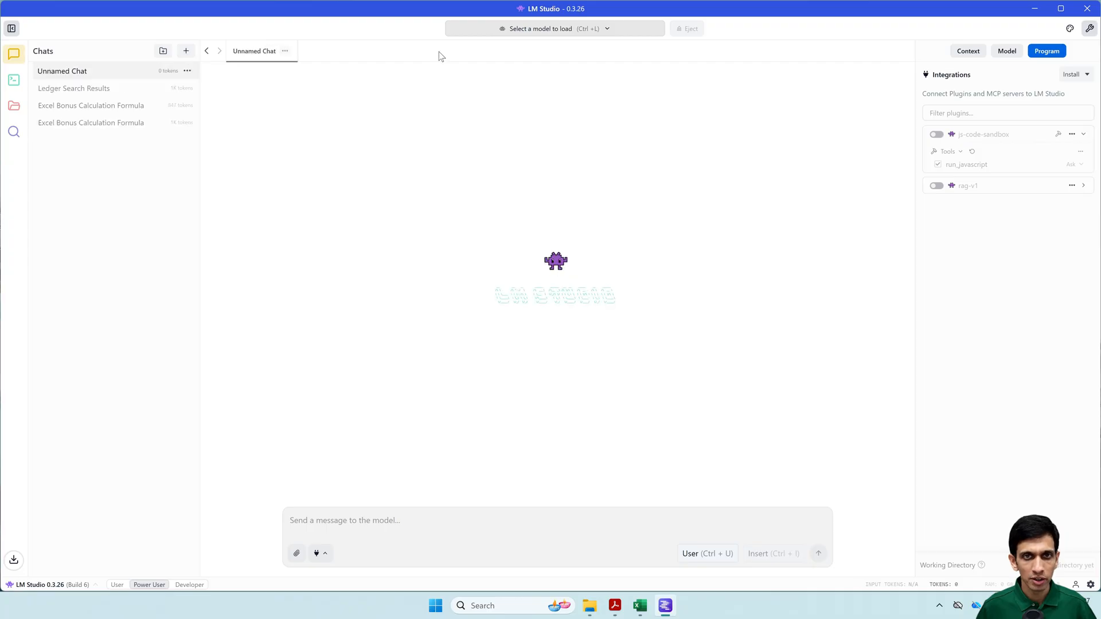
# - Choose Gemma 3 4B from the model list and load it with the default settings
pyautogui.click(554, 27)
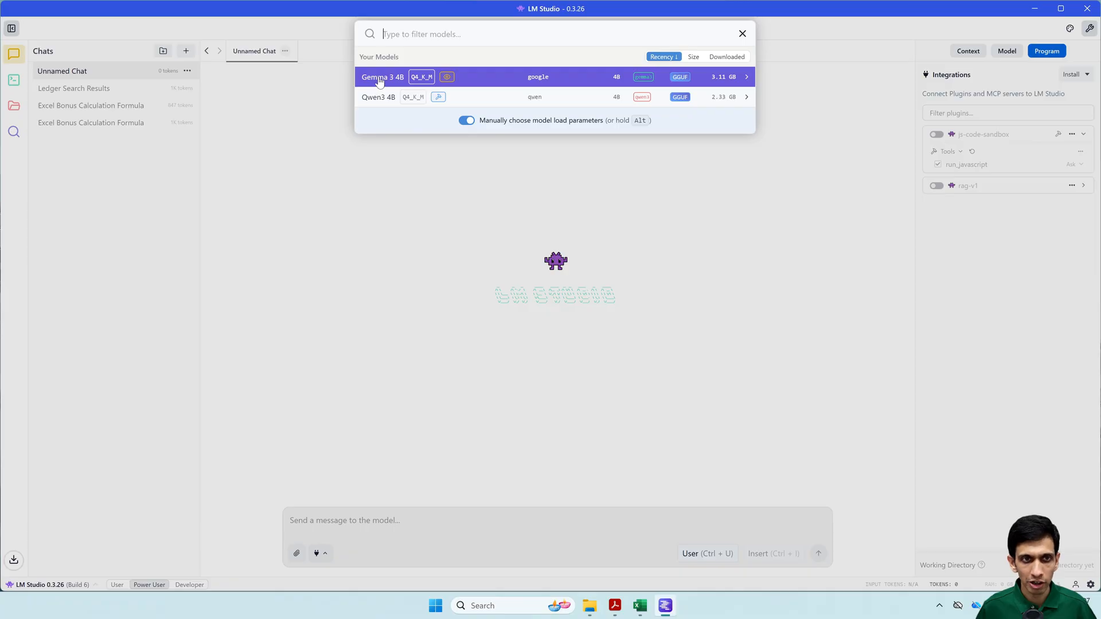
pyautogui.click(383, 76)
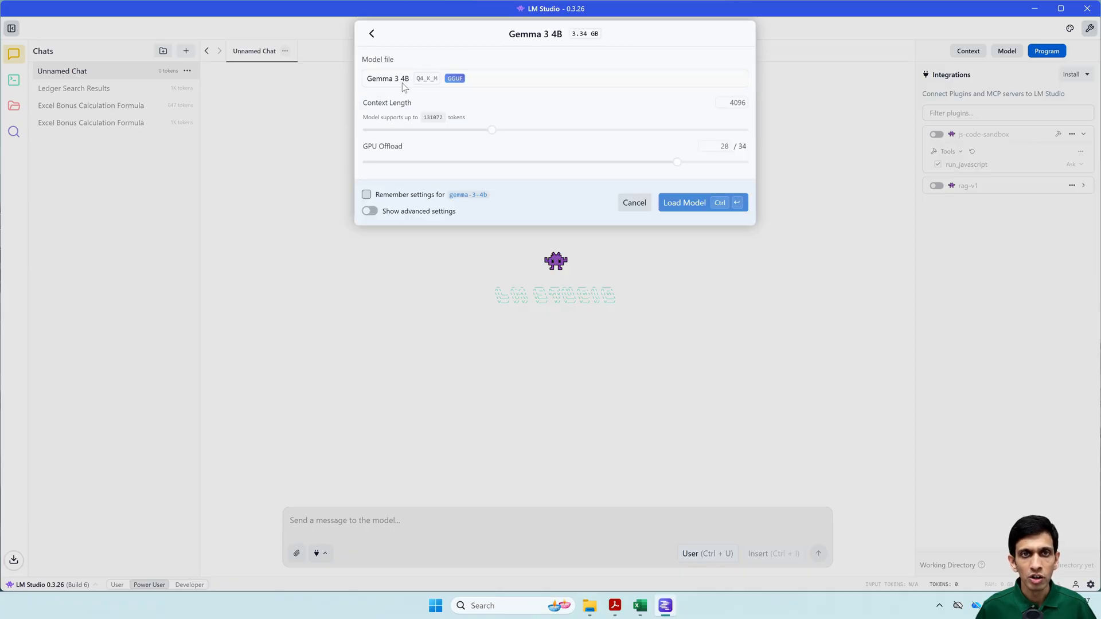
pyautogui.moveTo(605, 188)
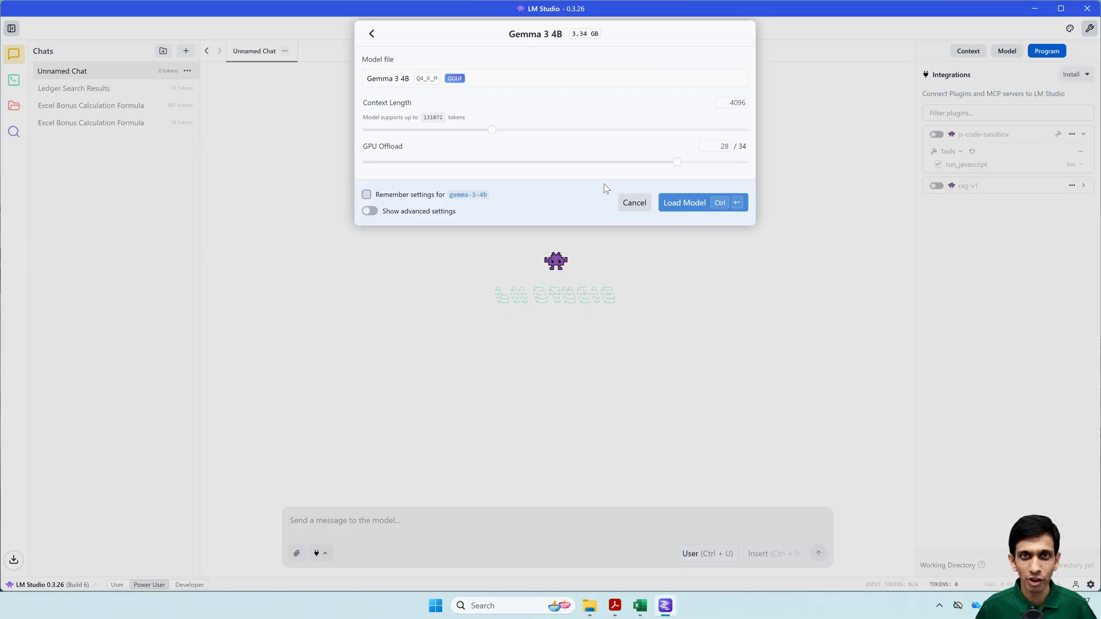
pyautogui.moveTo(682, 205)
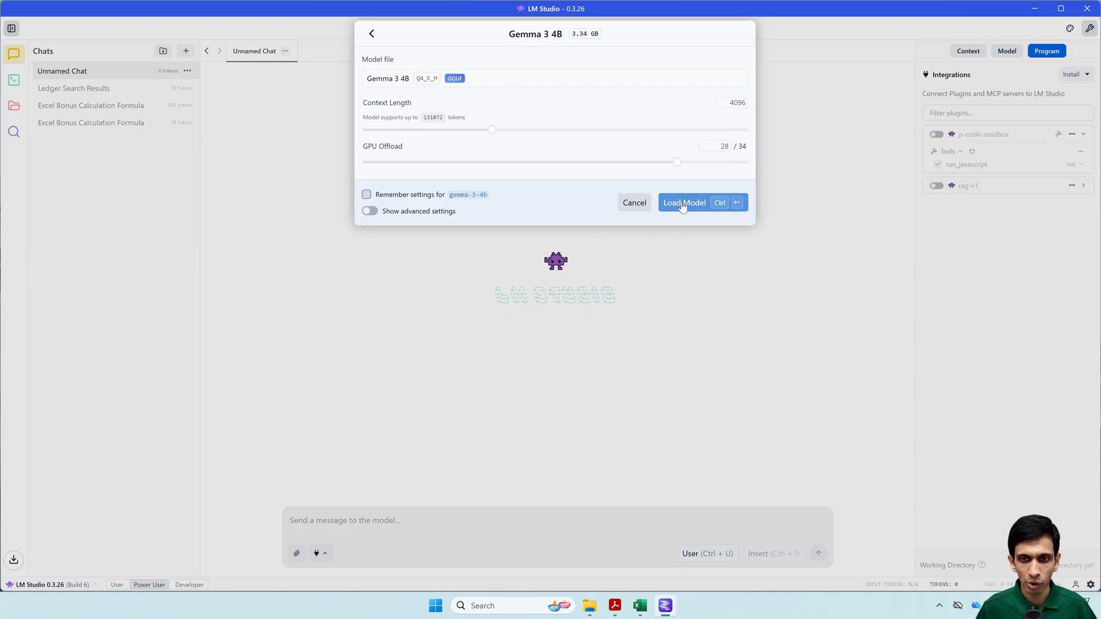
pyautogui.click(685, 203)
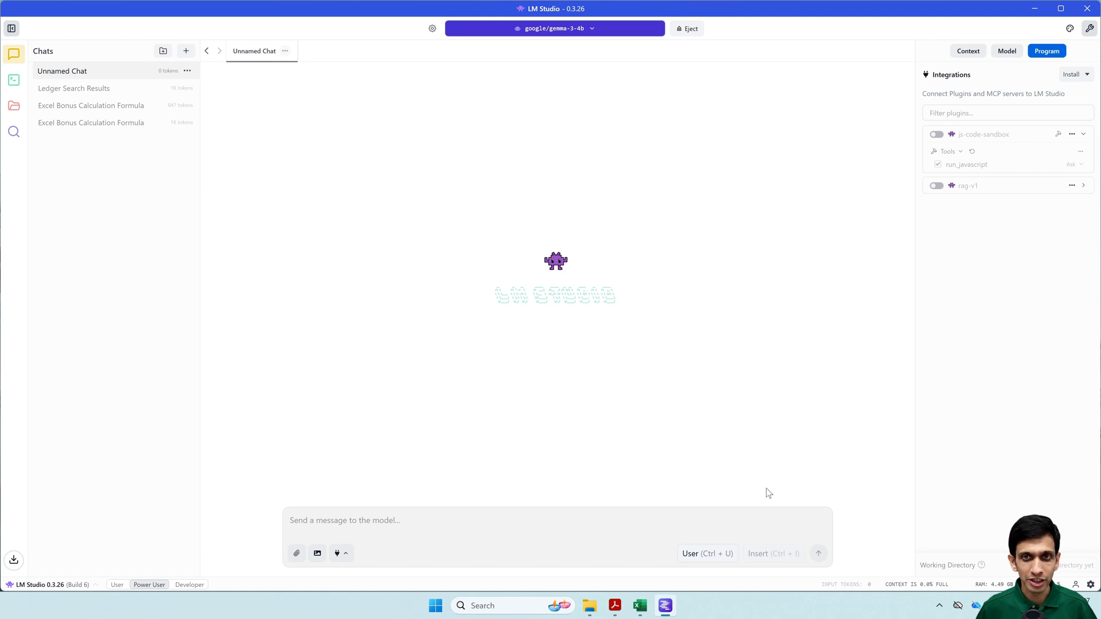
pyautogui.moveTo(644, 424)
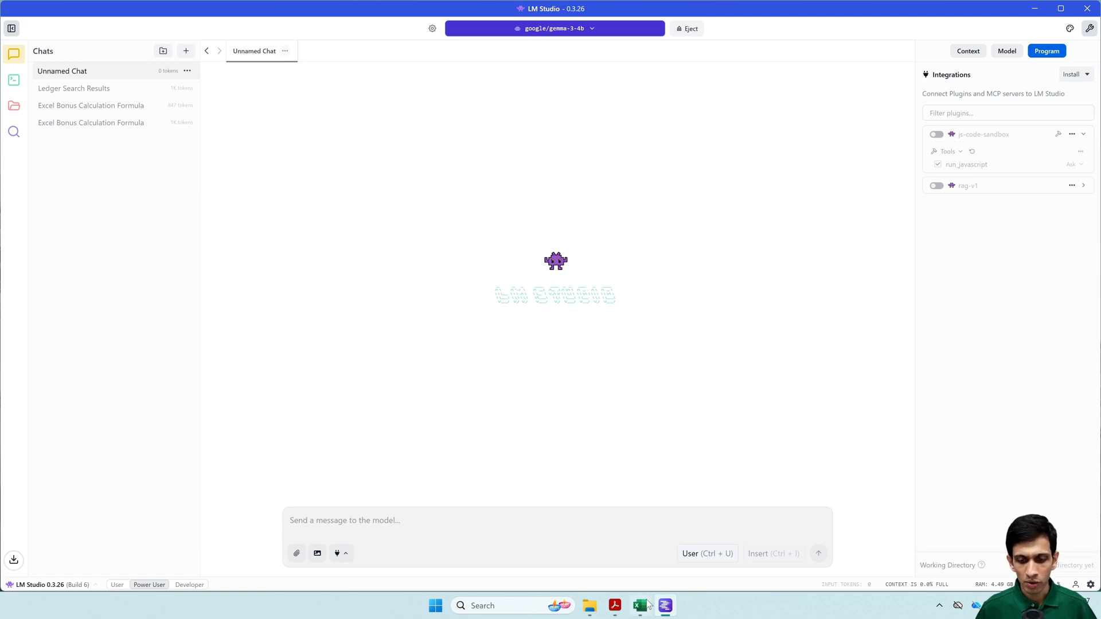
# - Bring up the statement PDF and screenshot the transaction table region to the clipboard
pyautogui.click(615, 606)
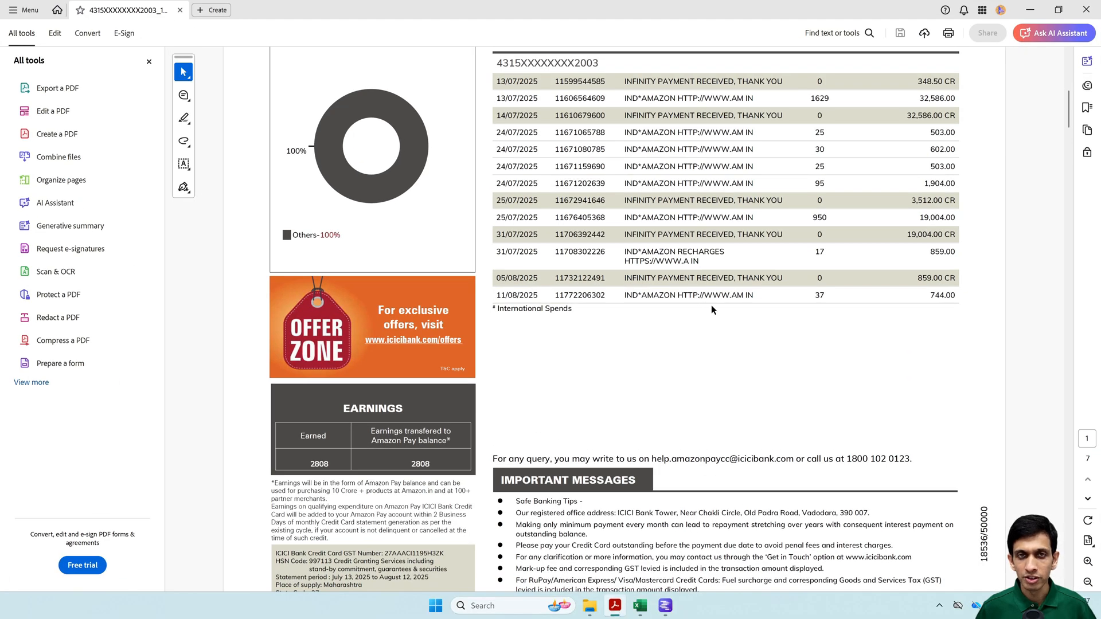
pyautogui.moveTo(977, 369)
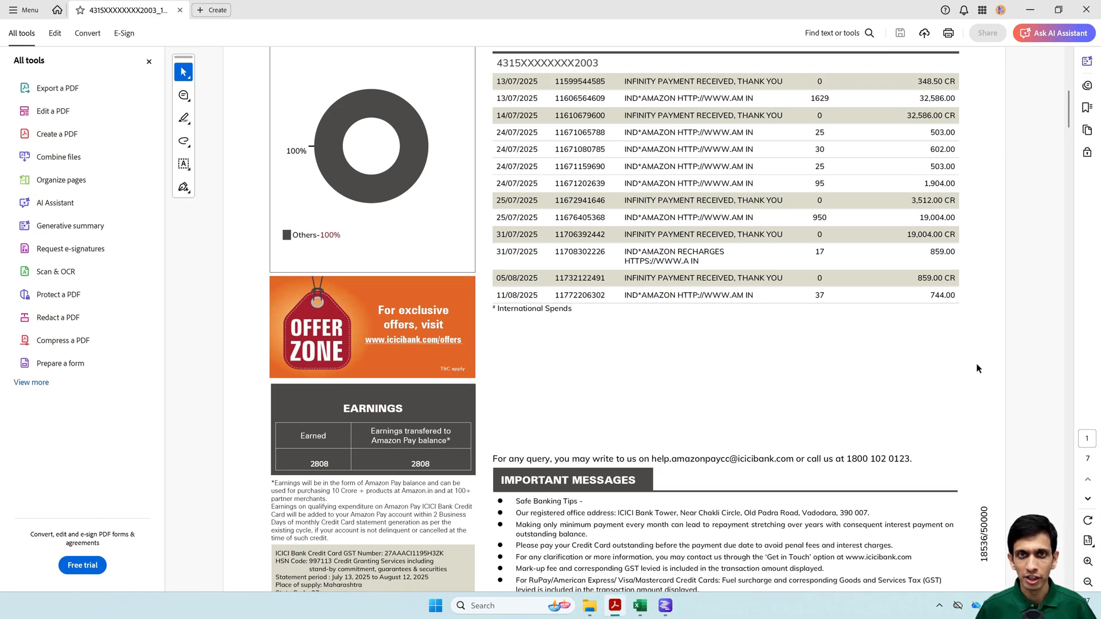
pyautogui.moveTo(605, 91)
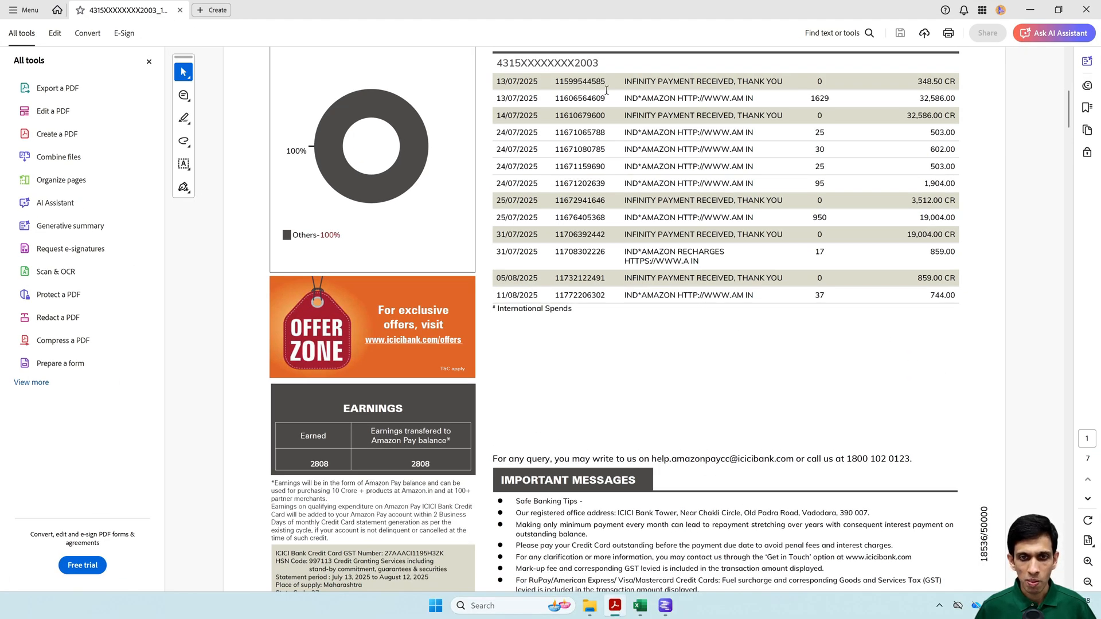
pyautogui.moveTo(1011, 233)
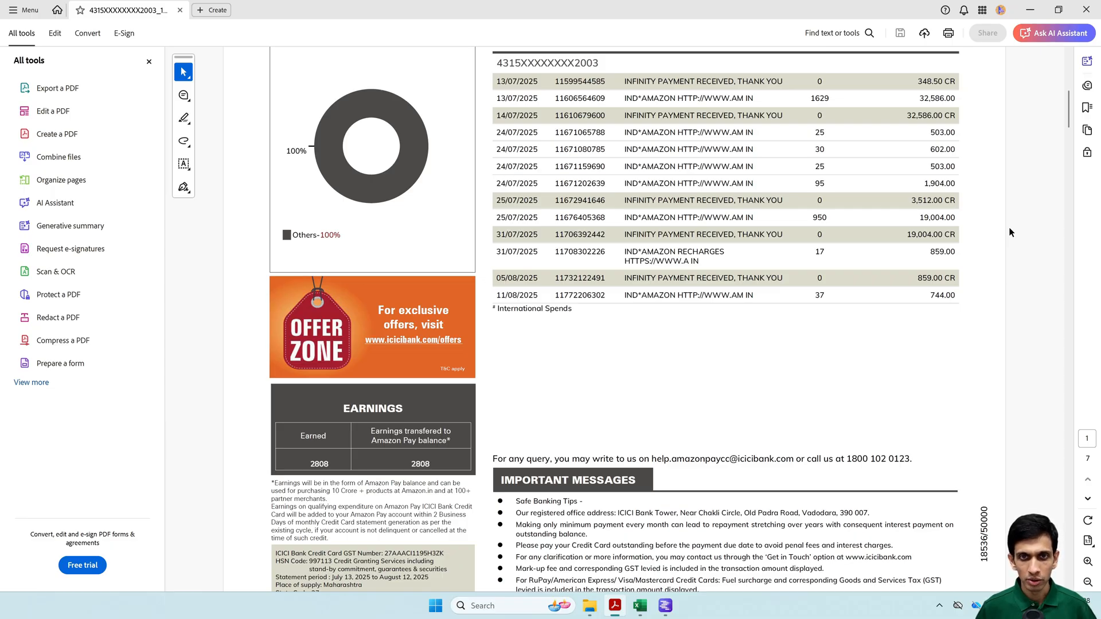
pyautogui.moveTo(760, 171)
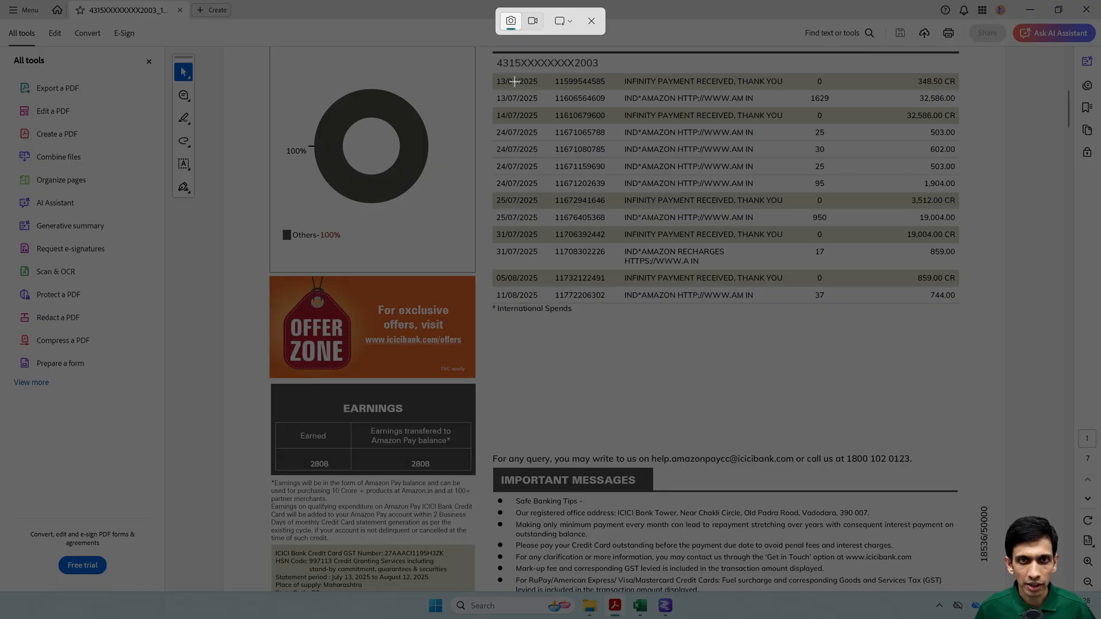
pyautogui.click(590, 21)
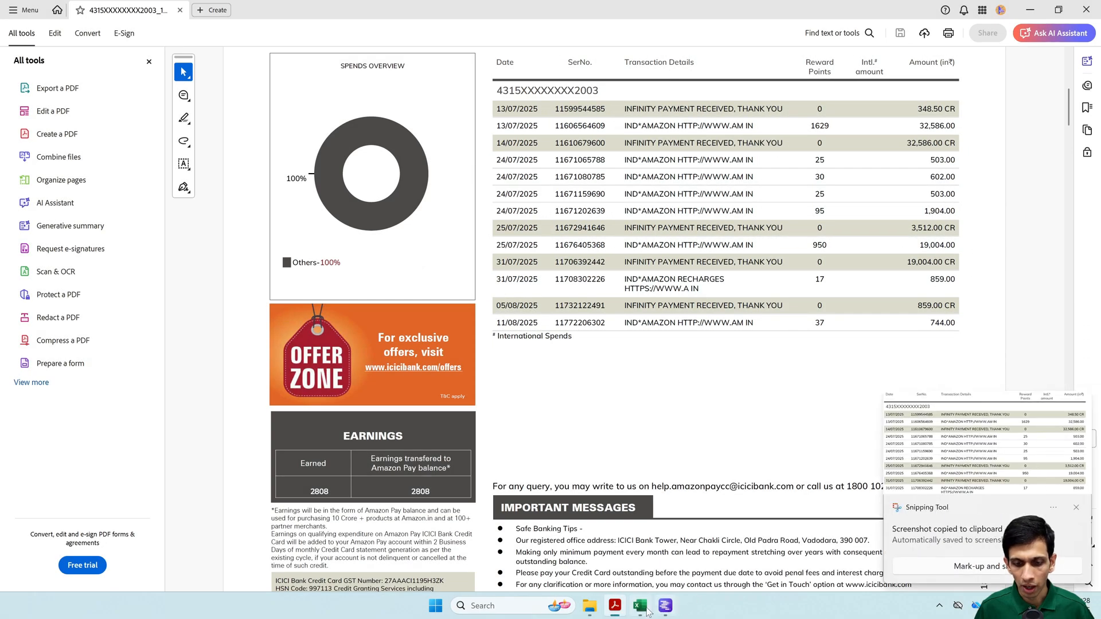
# - Send the screenshot with the prompt 'extract table data statement from this ... paste into Excel'
pyautogui.click(664, 606)
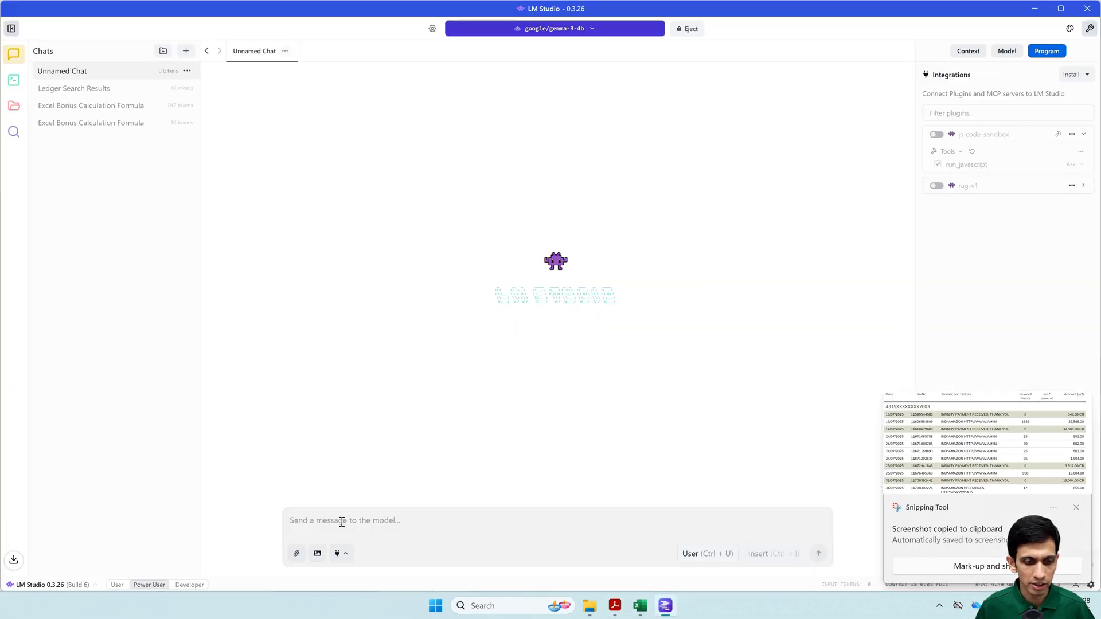
pyautogui.click(936, 186)
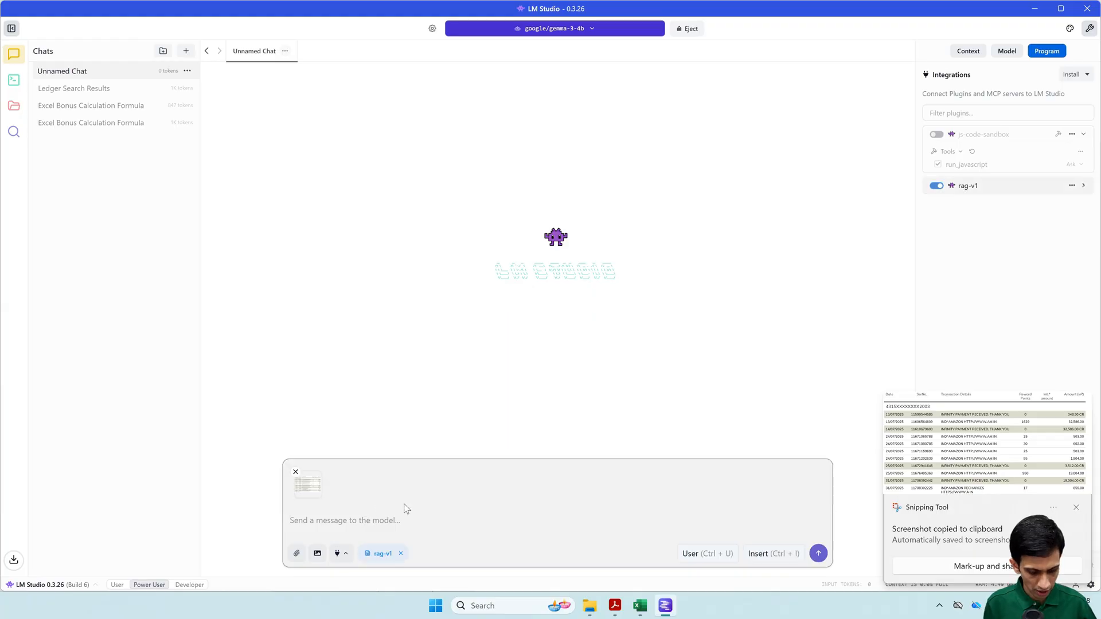
pyautogui.write('ext')
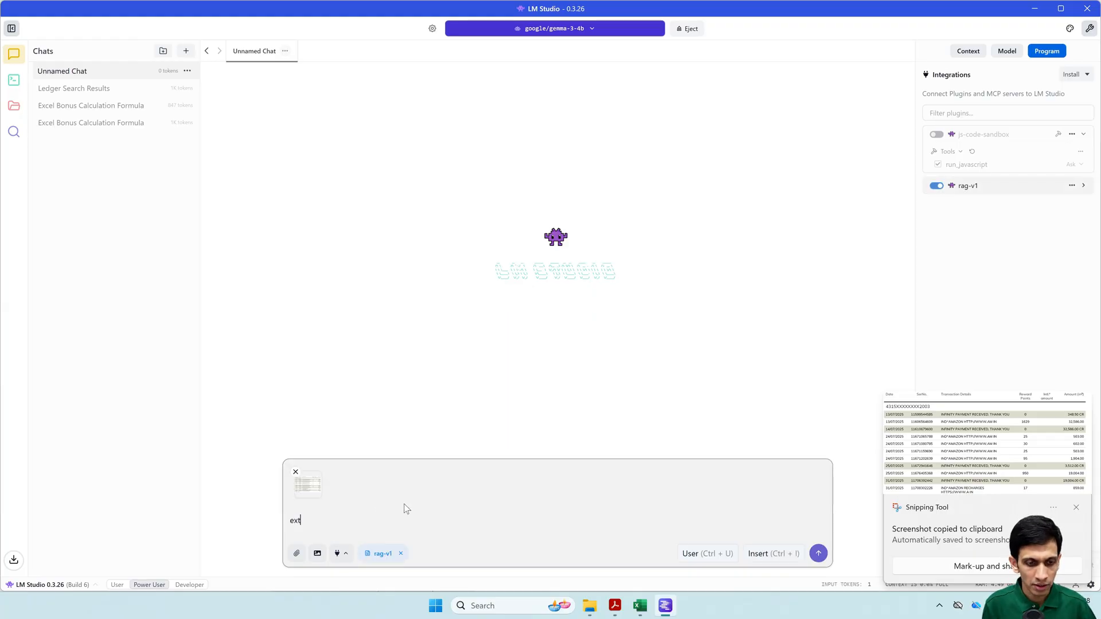
pyautogui.write('ract tabular d')
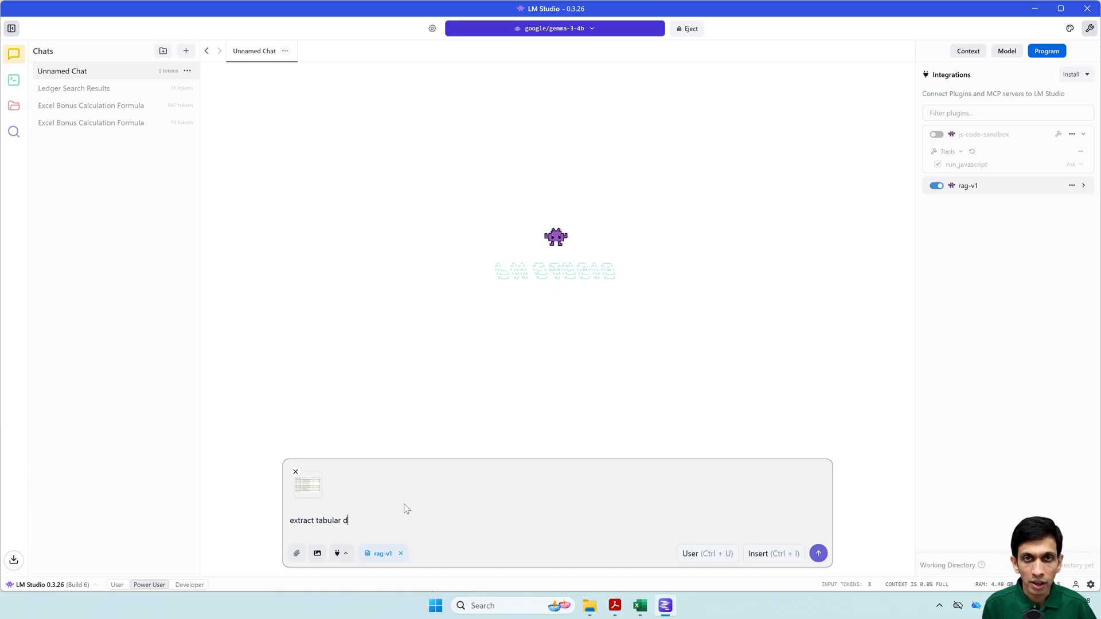
pyautogui.write('ata state')
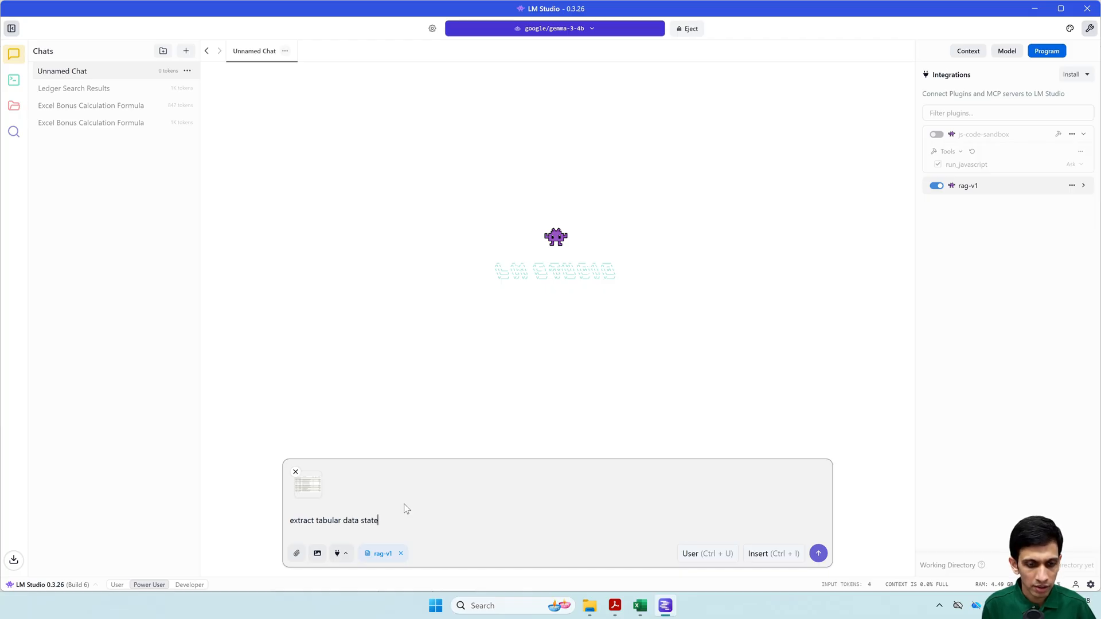
pyautogui.write('ment from this image to copy pa')
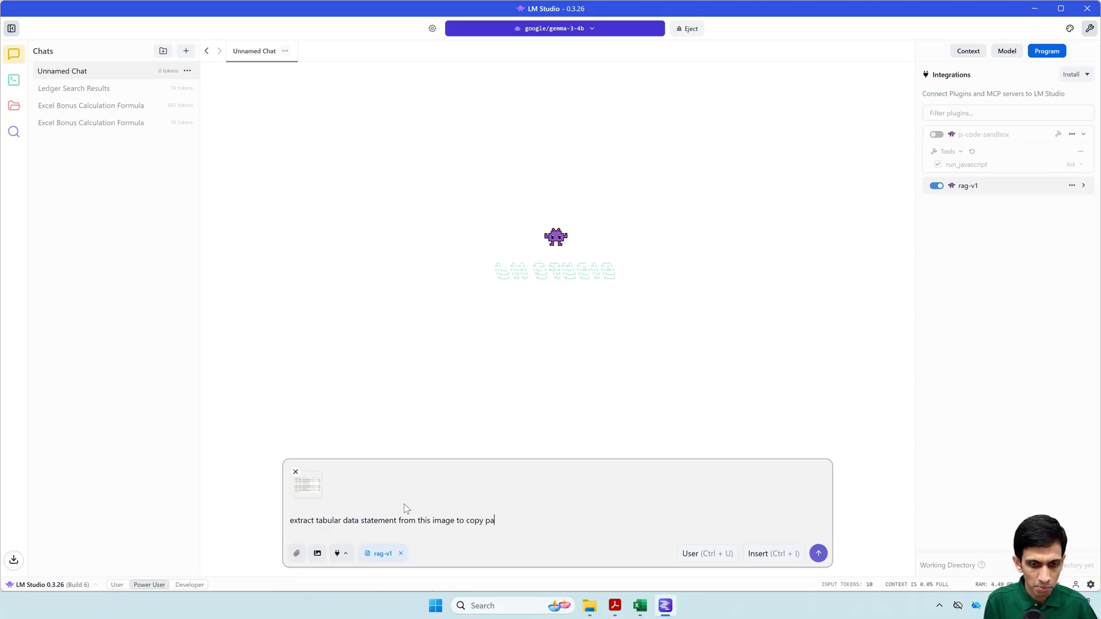
pyautogui.write('ste into Excel')
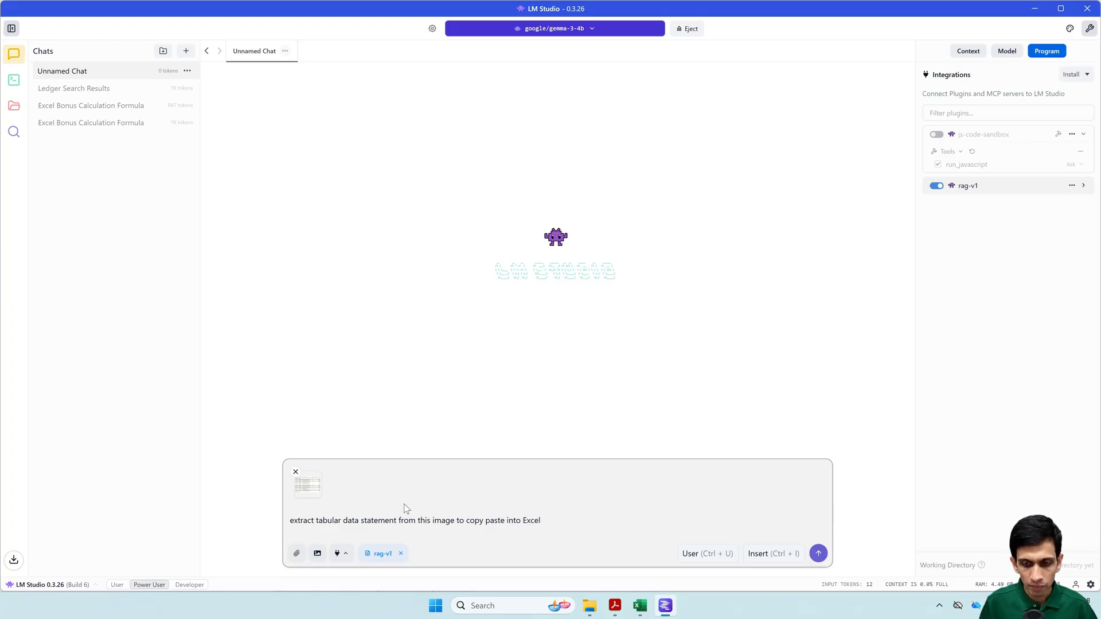
pyautogui.click(818, 553)
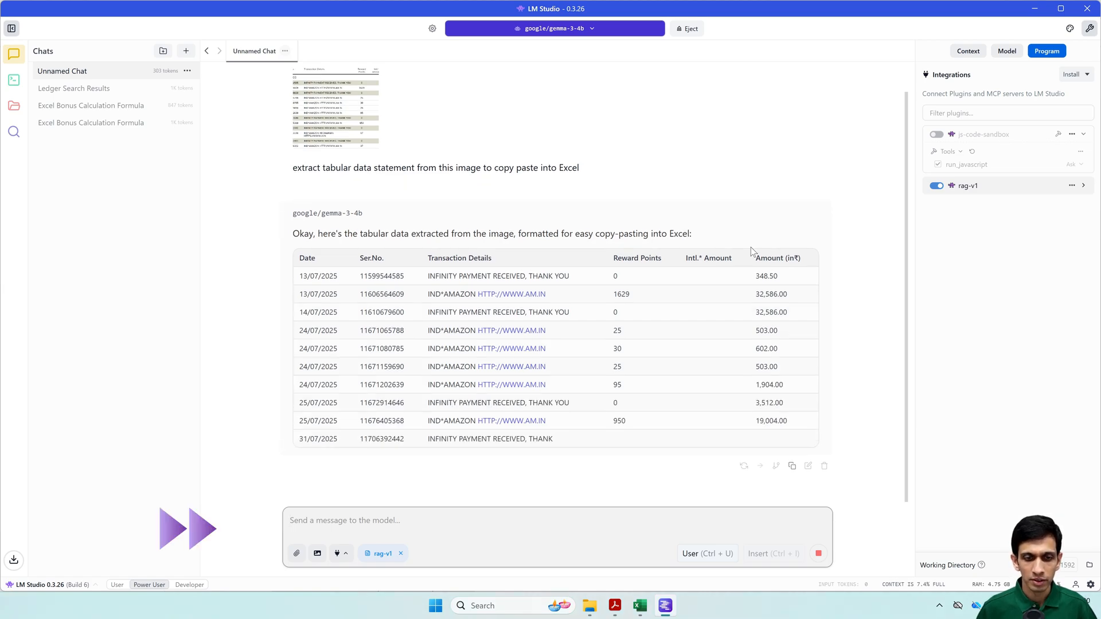
# - Scroll through Gemma's generated transaction table and notes
pyautogui.scroll(3)
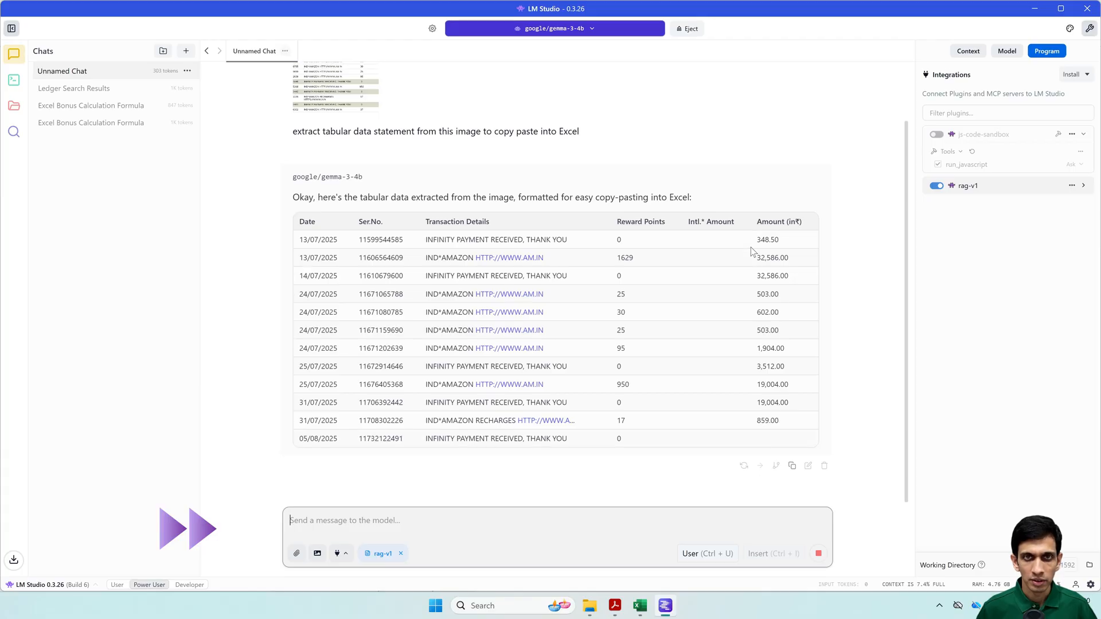
pyautogui.scroll(-3)
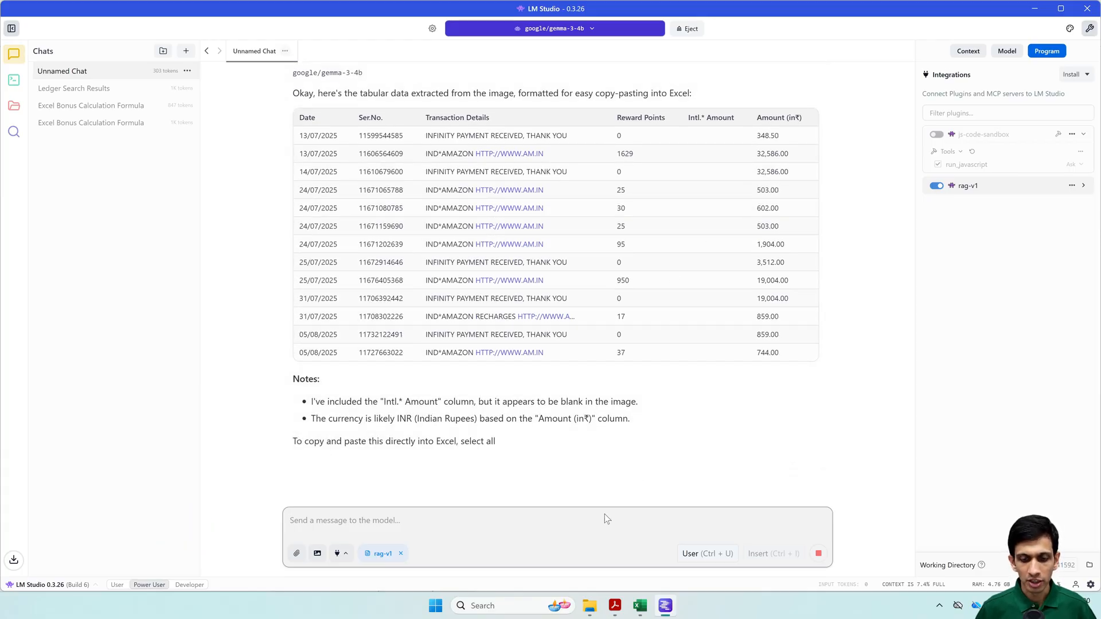
pyautogui.scroll(3)
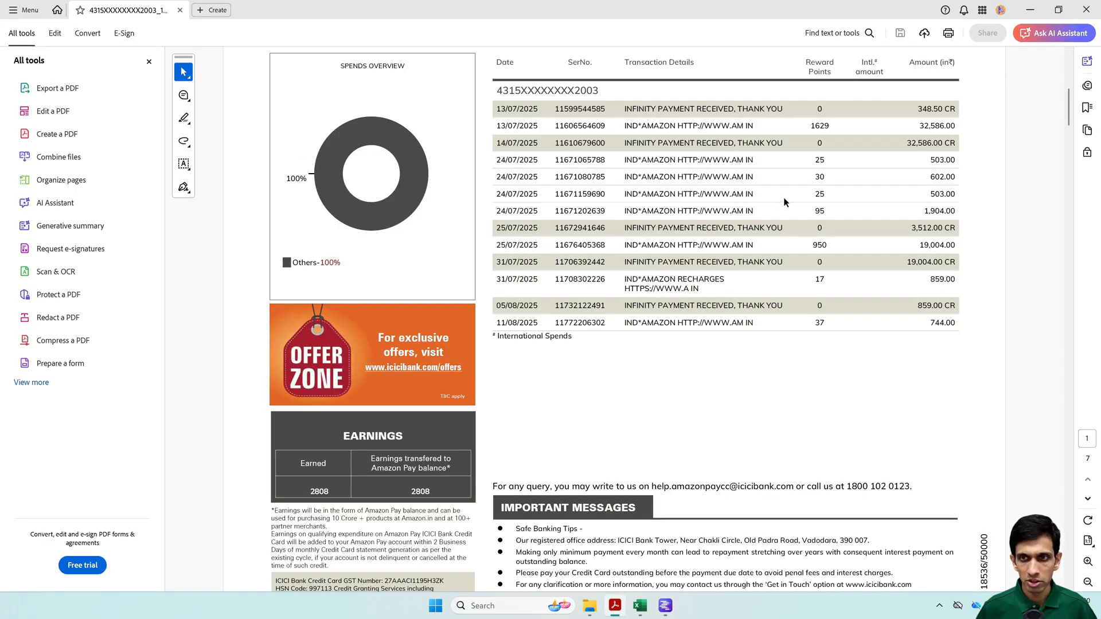
pyautogui.moveTo(923, 302)
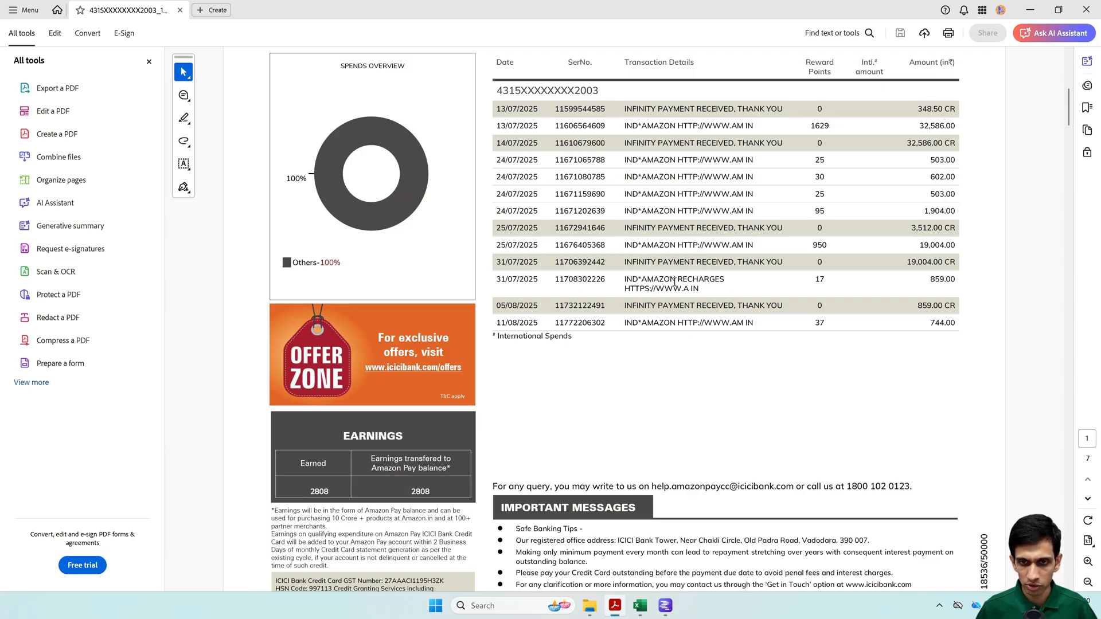
pyautogui.click(664, 606)
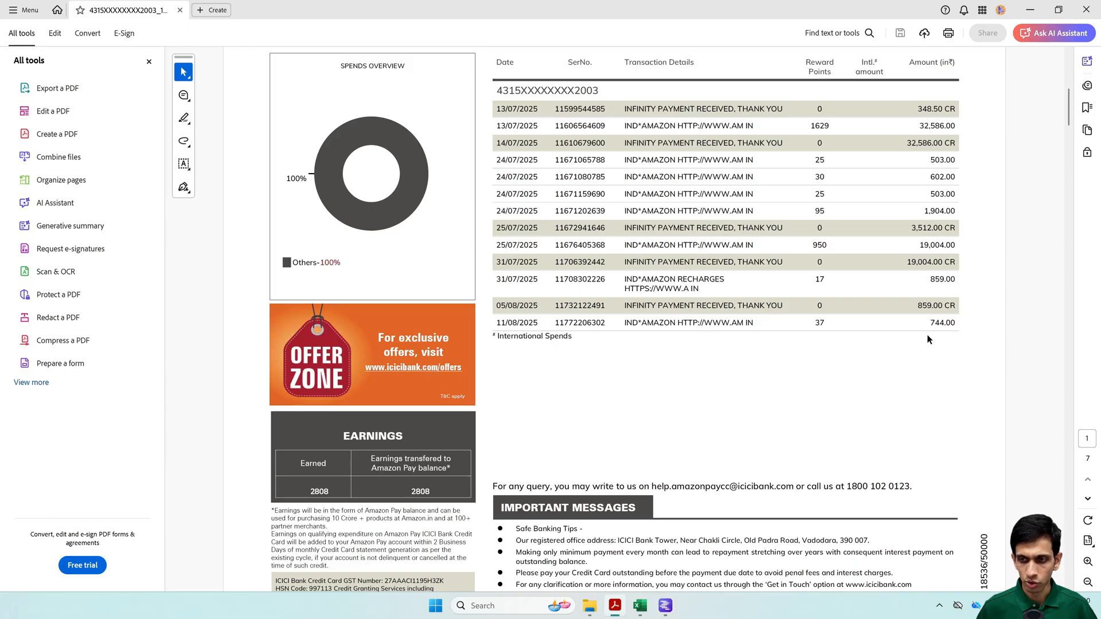
pyautogui.moveTo(950, 239)
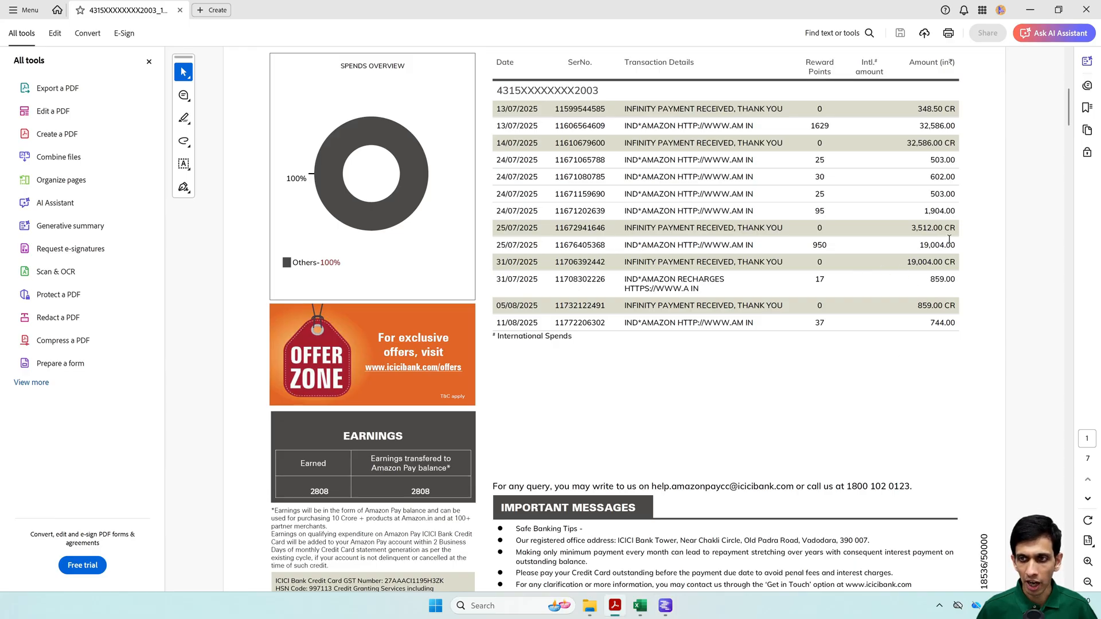
# - Switch back to LM Studio and review the thirteen-row table and paste notes
pyautogui.click(665, 605)
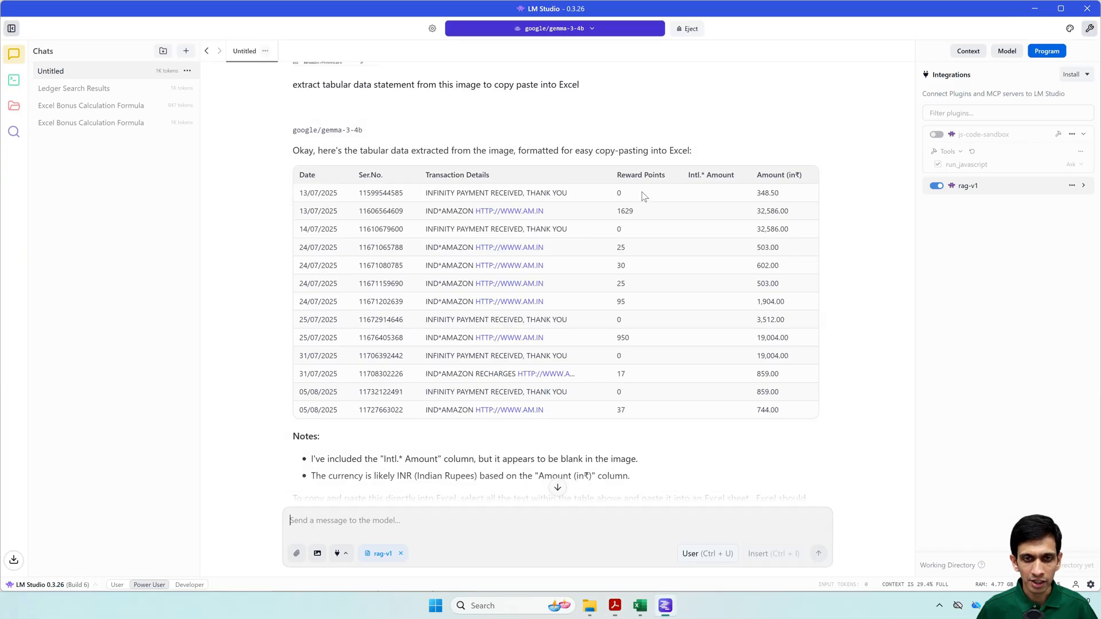
pyautogui.scroll(-3)
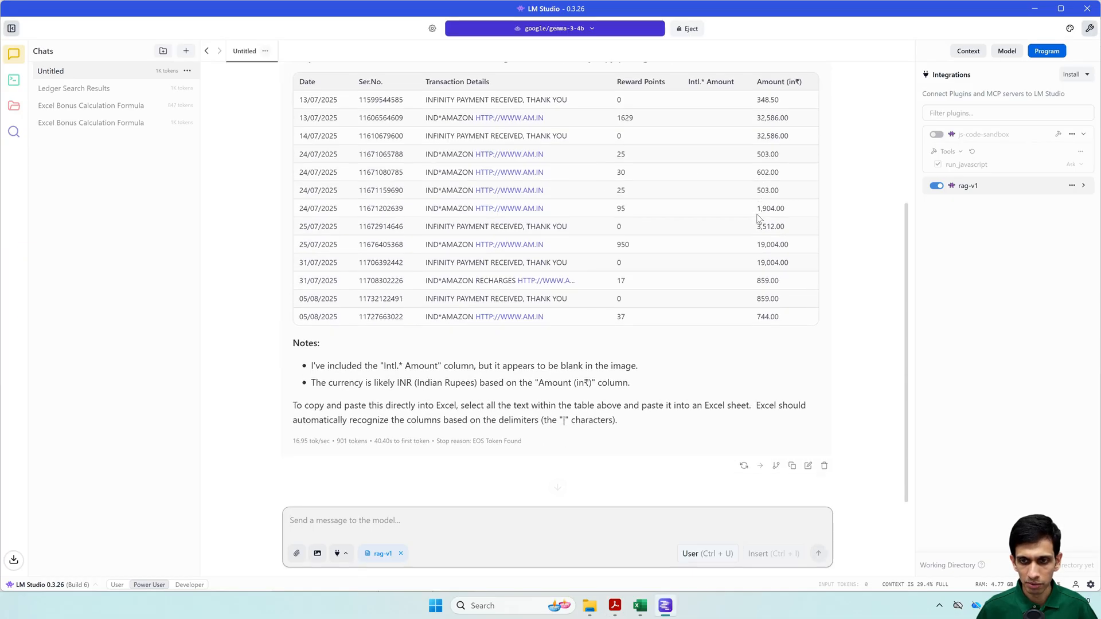
pyautogui.scroll(3)
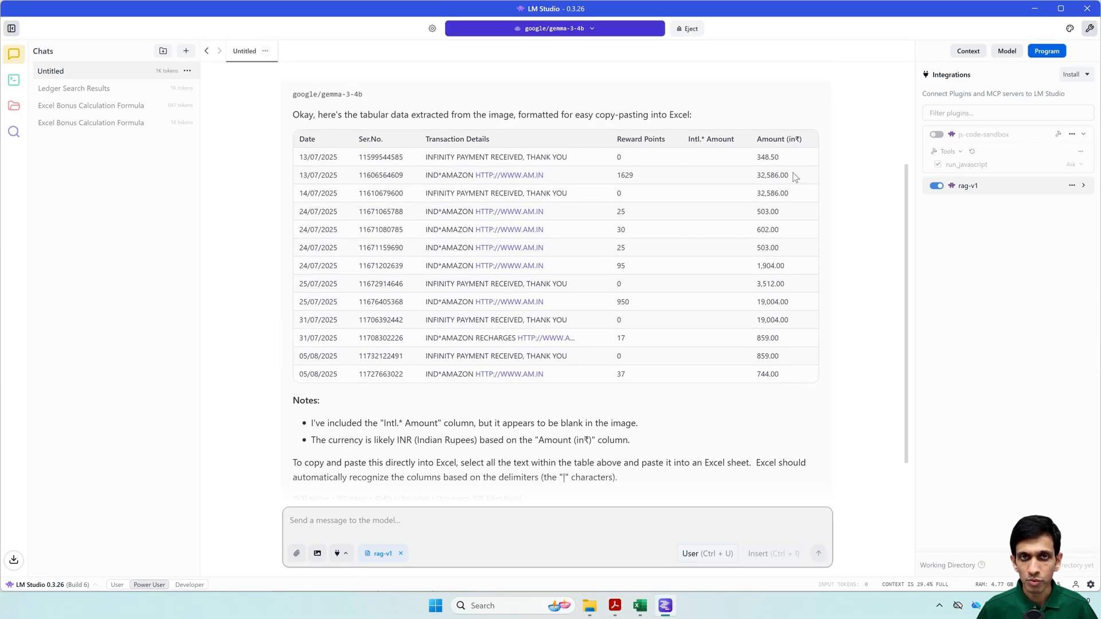
pyautogui.moveTo(534, 195)
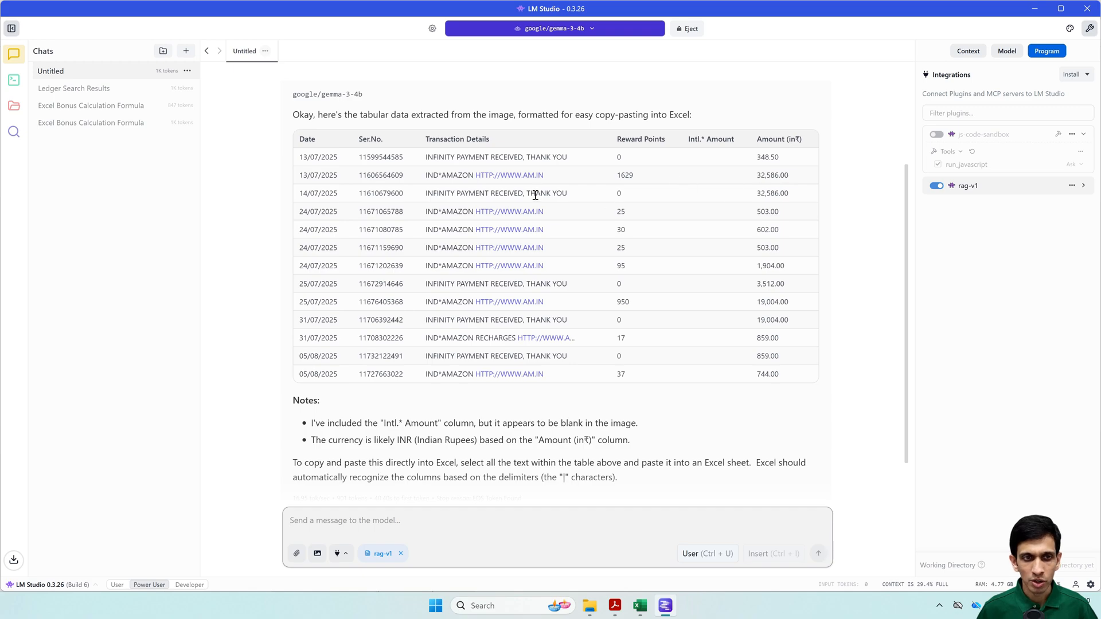
pyautogui.moveTo(775, 191)
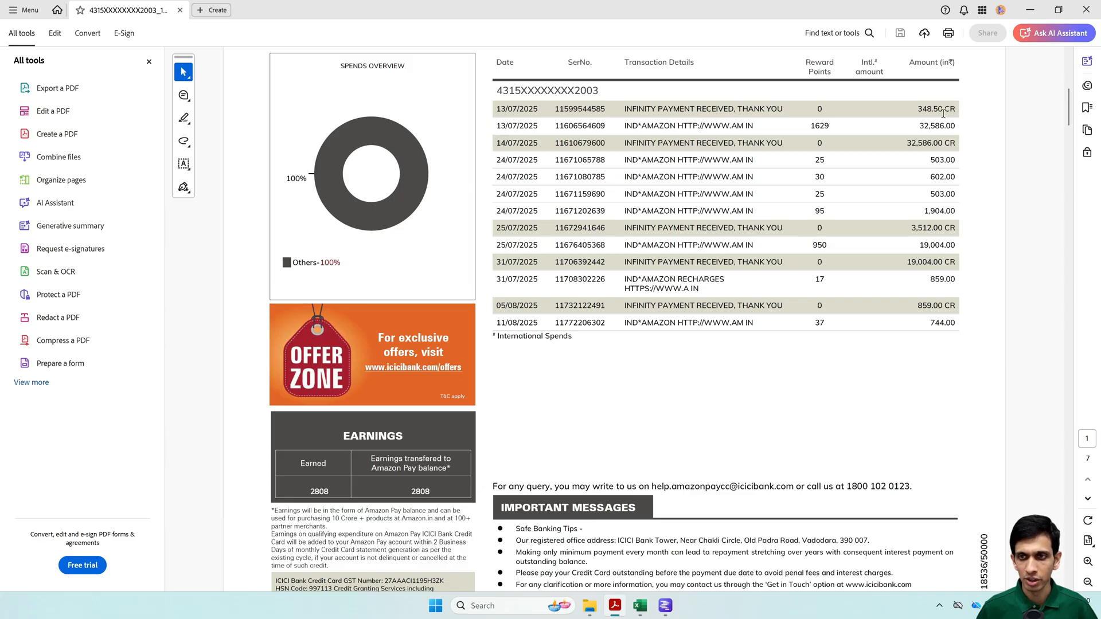
pyautogui.moveTo(725, 199)
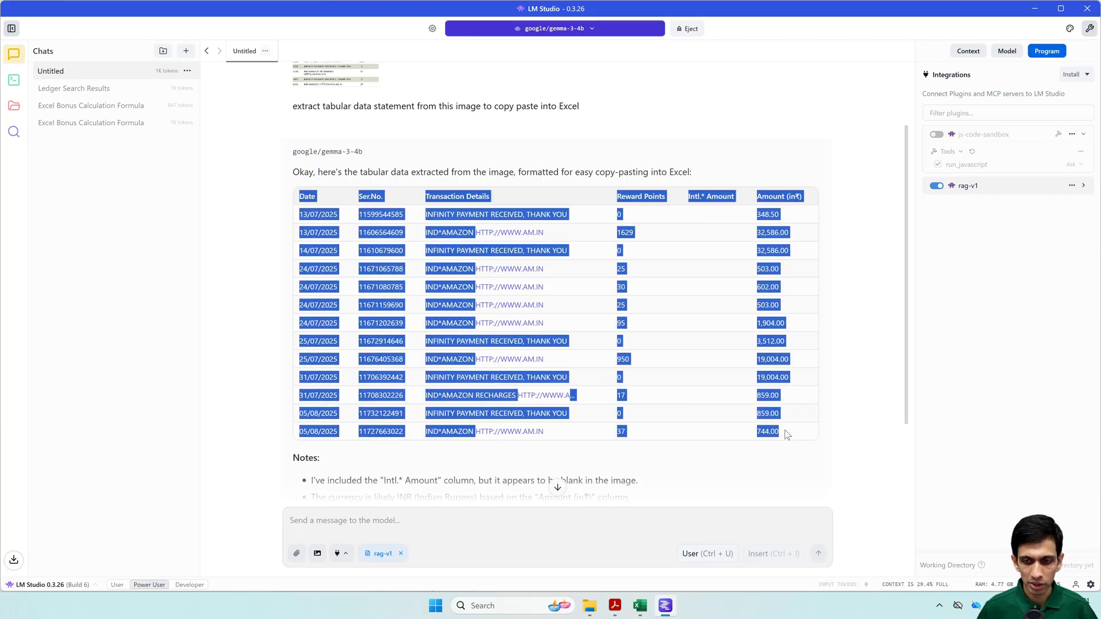
# - Paste the copied thirteen-row table into the blank Excel sheet from cell A3 via the Paste dropdown
pyautogui.click(638, 605)
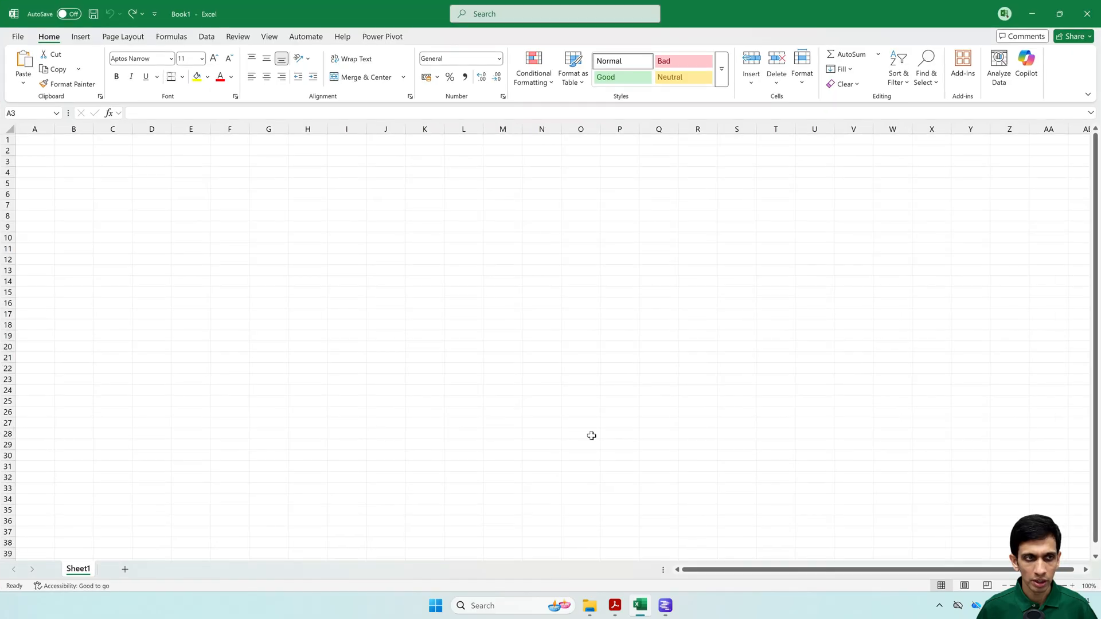
pyautogui.click(23, 63)
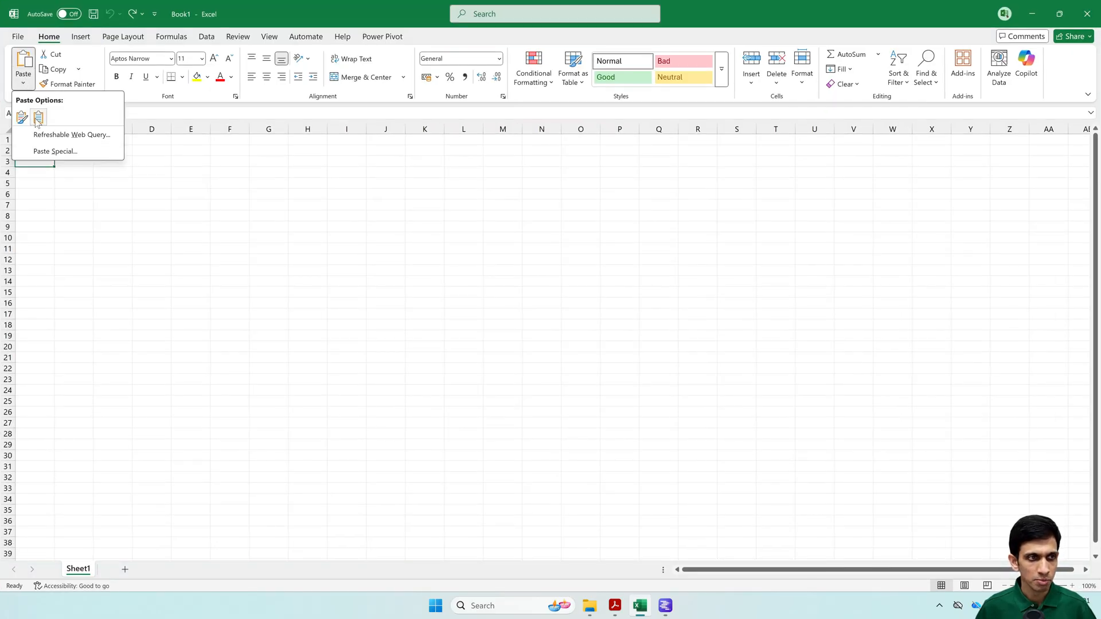
pyautogui.click(23, 117)
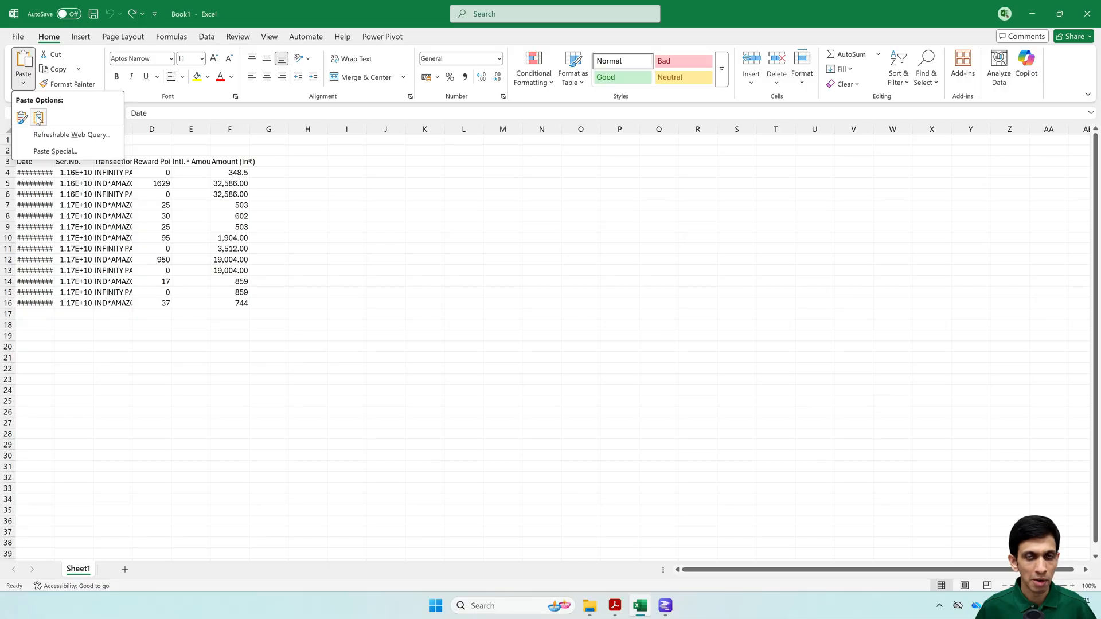